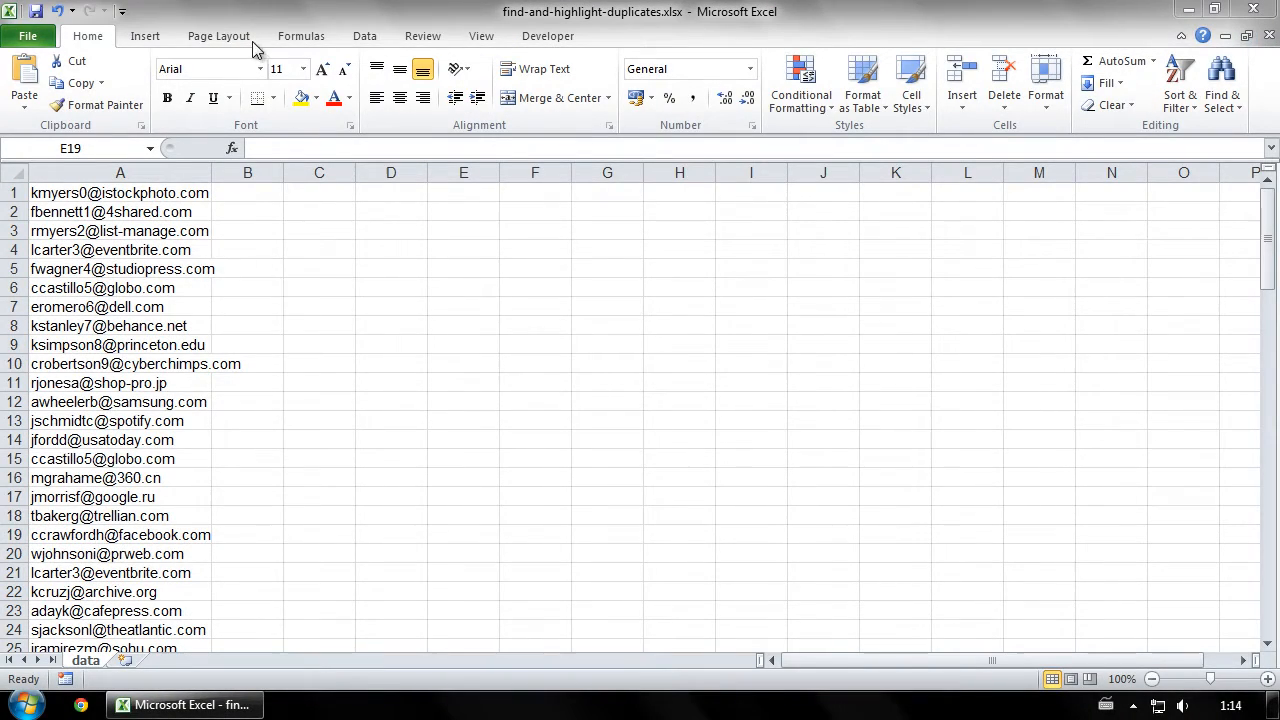
# - Select the whole email column A as the range to check, 105 entries
pyautogui.click(464, 534)
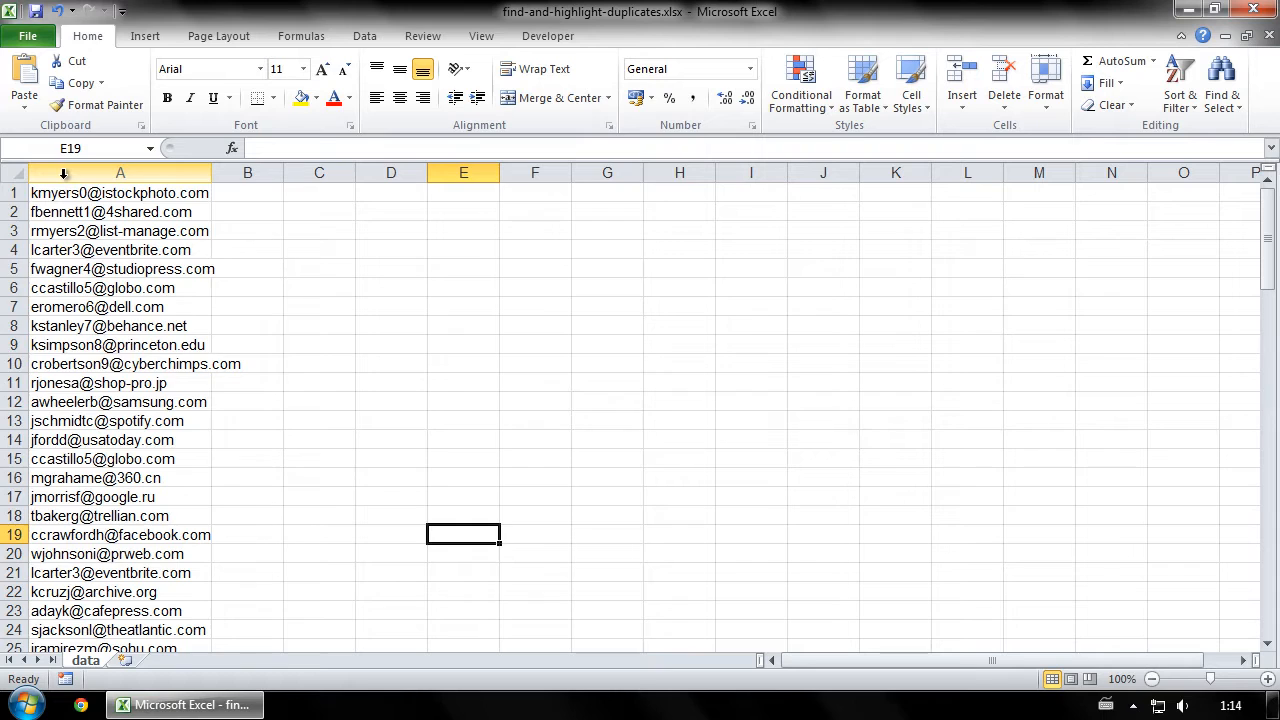
pyautogui.click(120, 172)
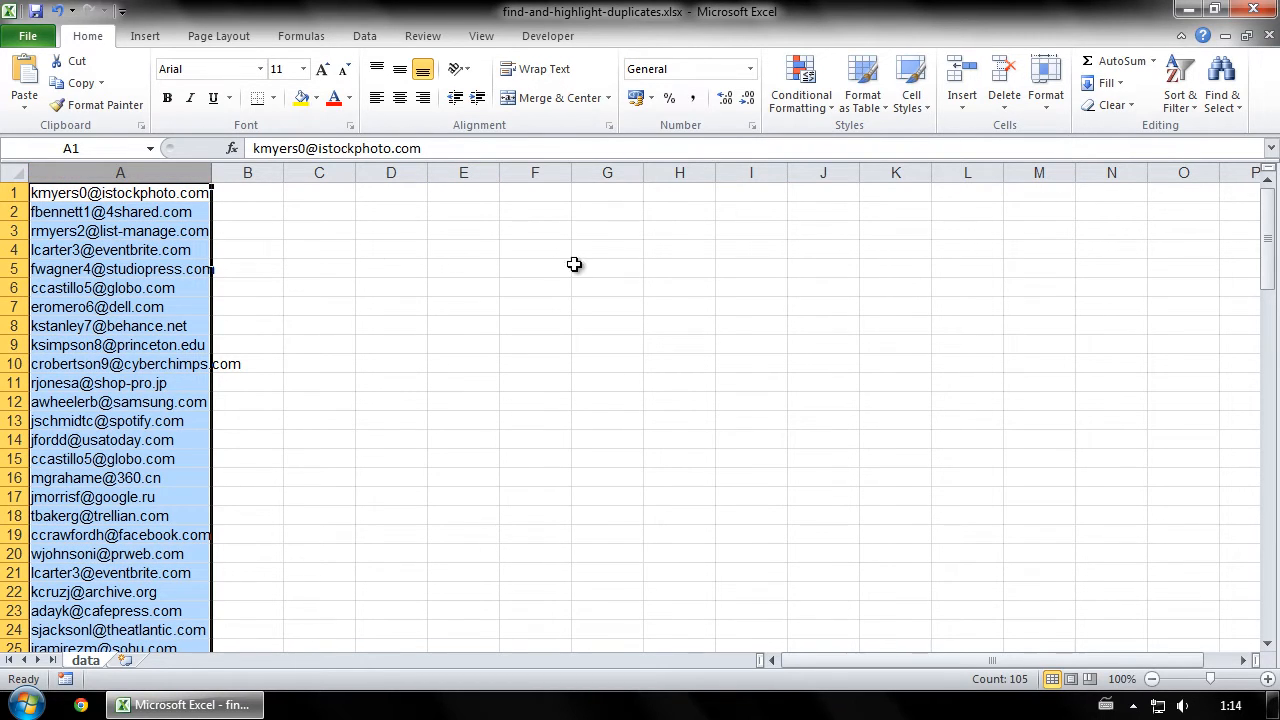
# - Show the Highlight Cells Rules under Conditional Formatting on the Home ribbon
pyautogui.click(800, 82)
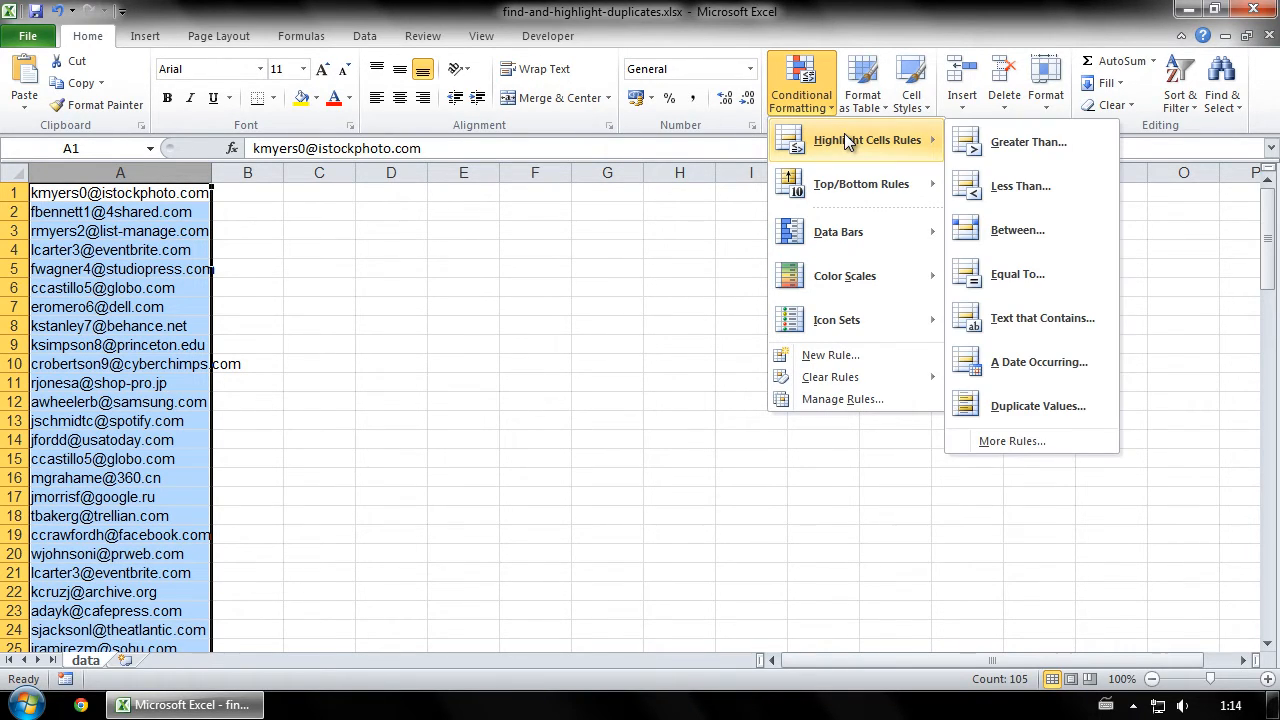
pyautogui.moveTo(1016, 272)
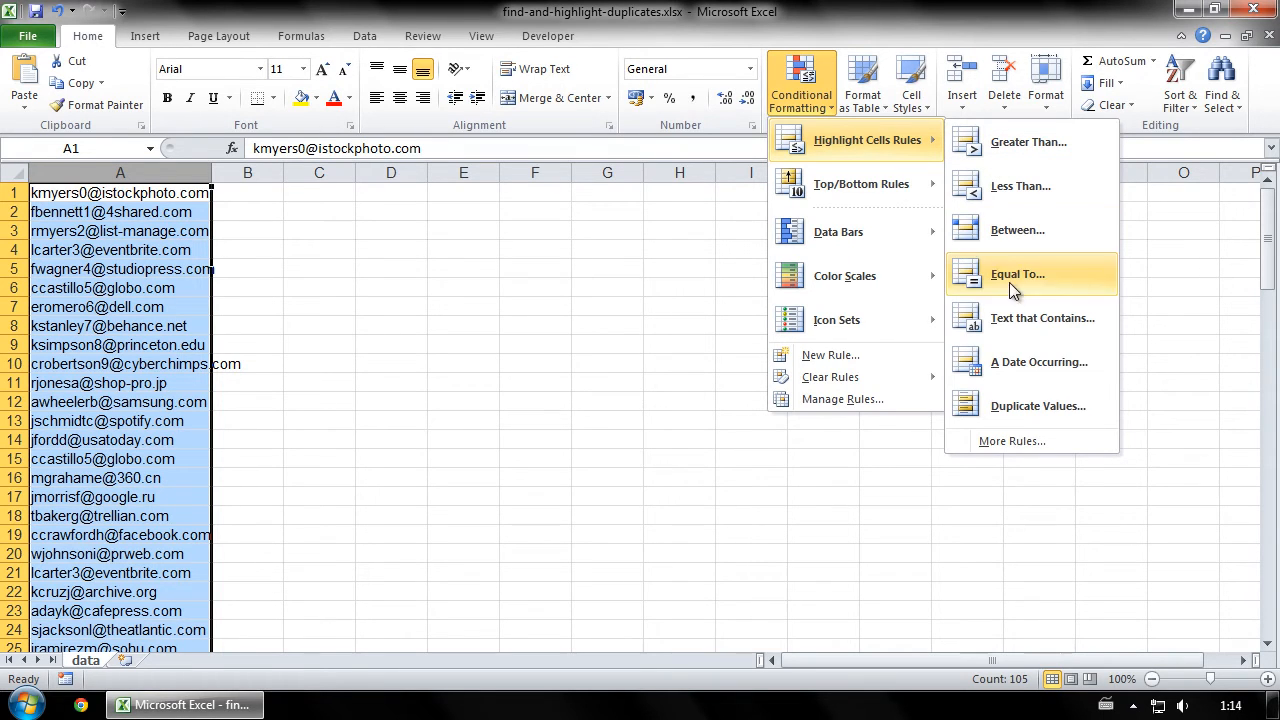
# - Apply the Duplicate Values rule with Light Red Fill and Dark Red Text to column A
pyautogui.click(1036, 404)
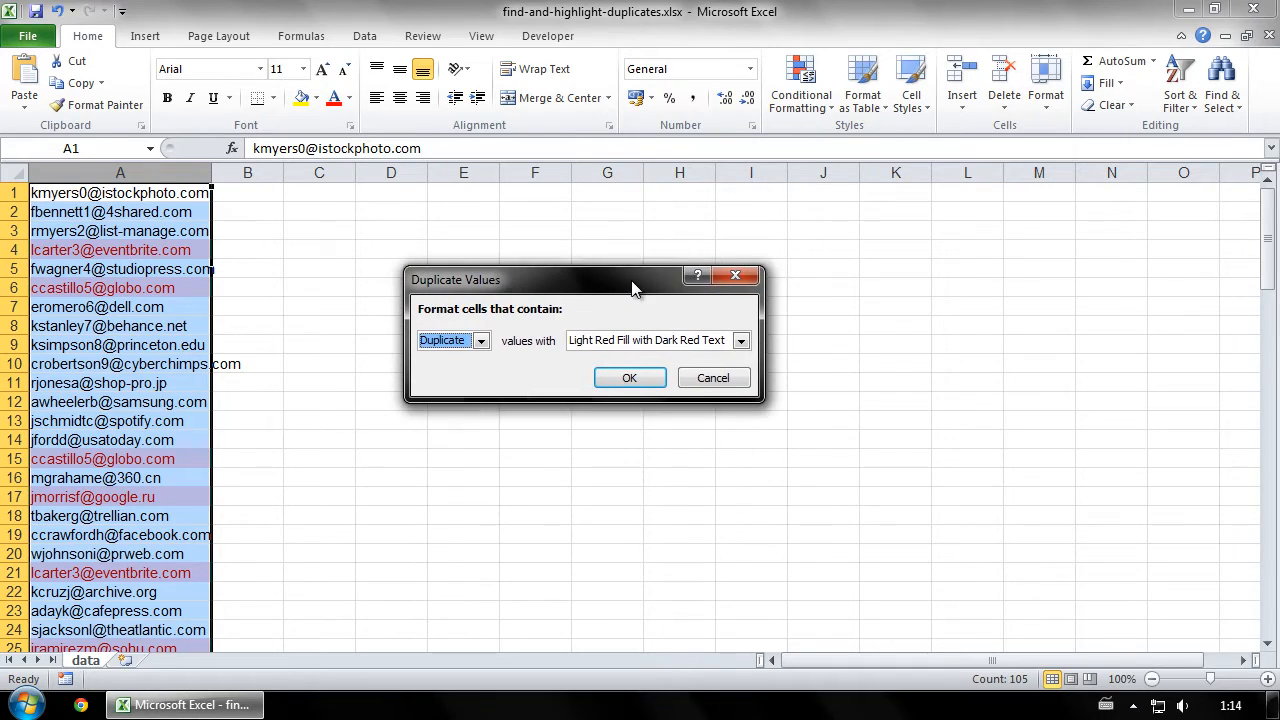
pyautogui.click(480, 340)
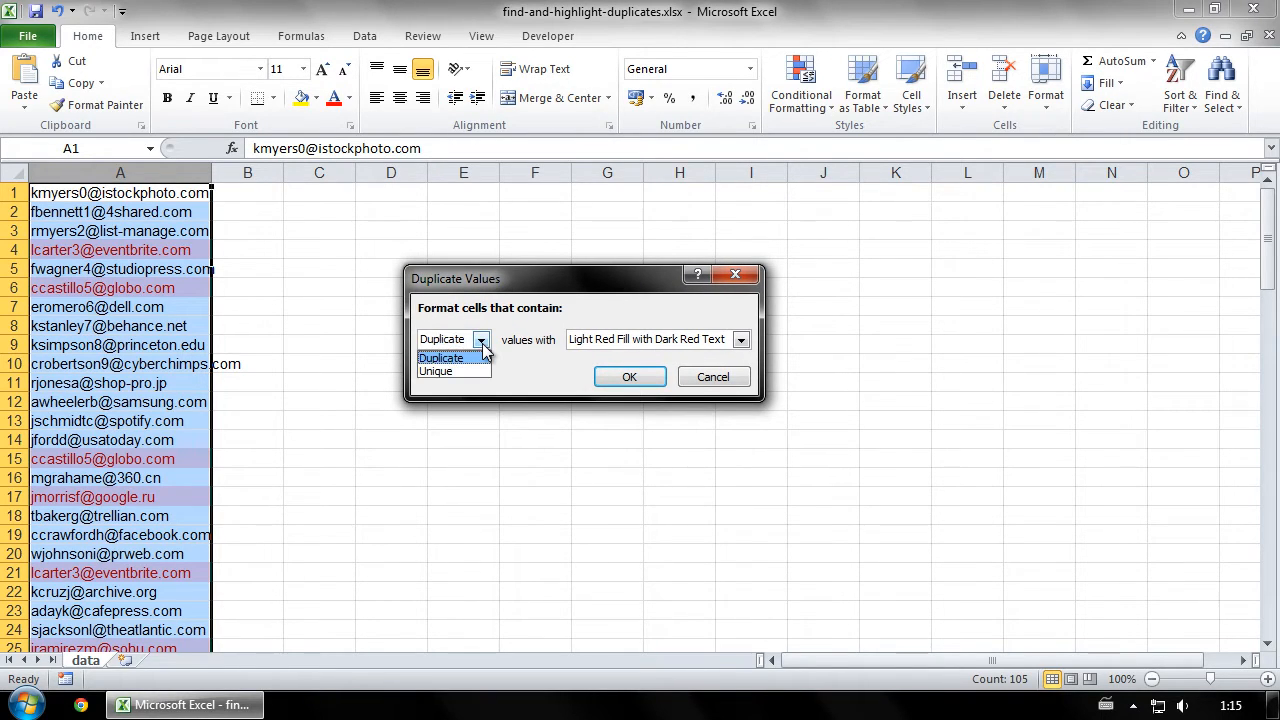
pyautogui.click(440, 356)
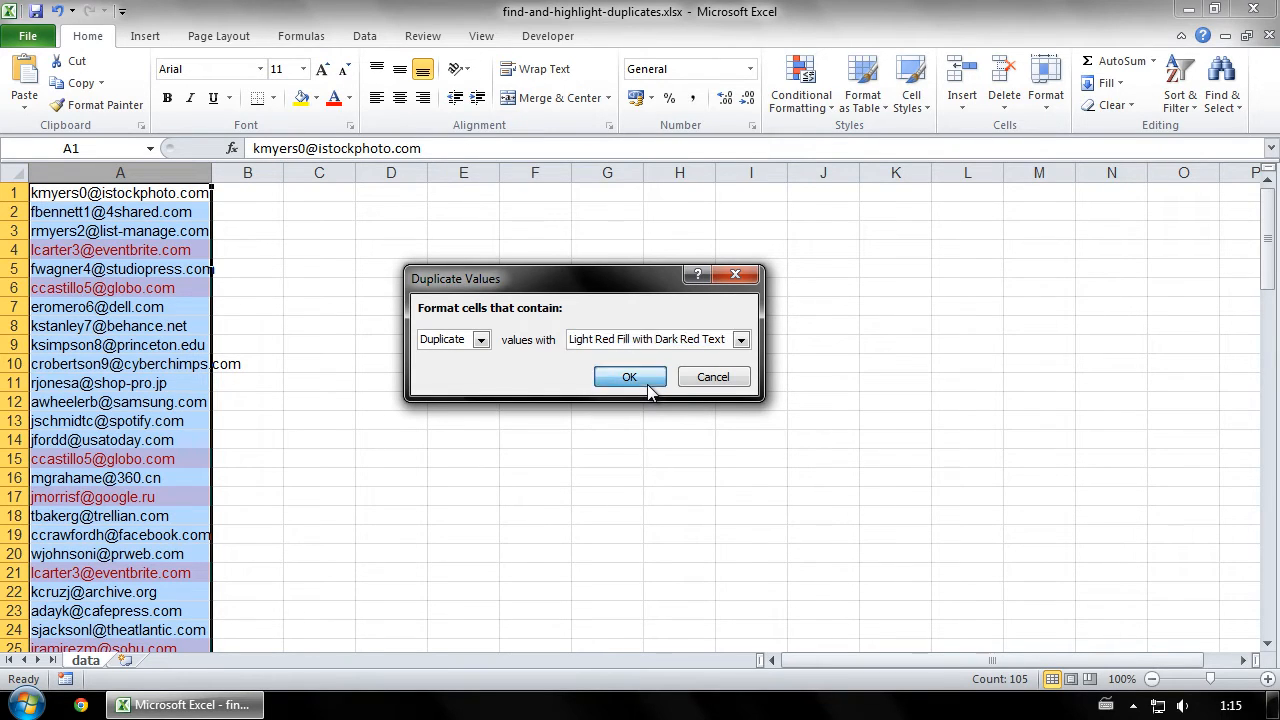
pyautogui.click(628, 376)
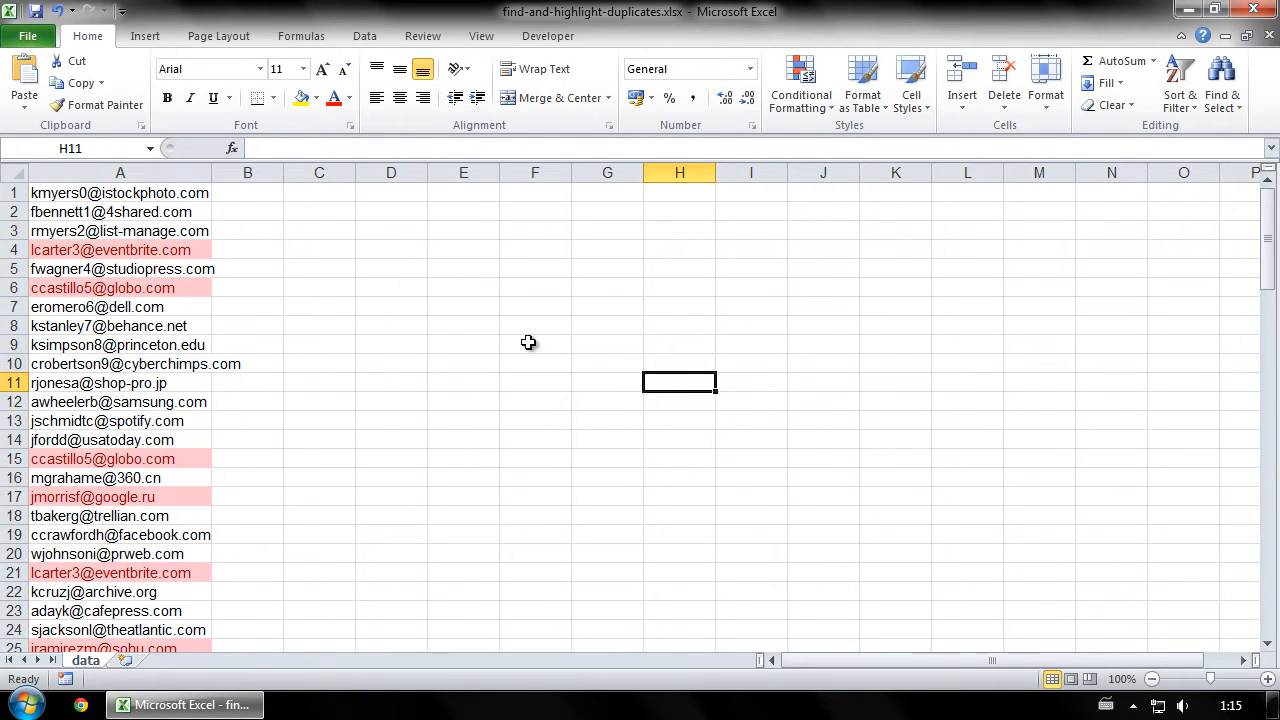
pyautogui.moveTo(108, 288)
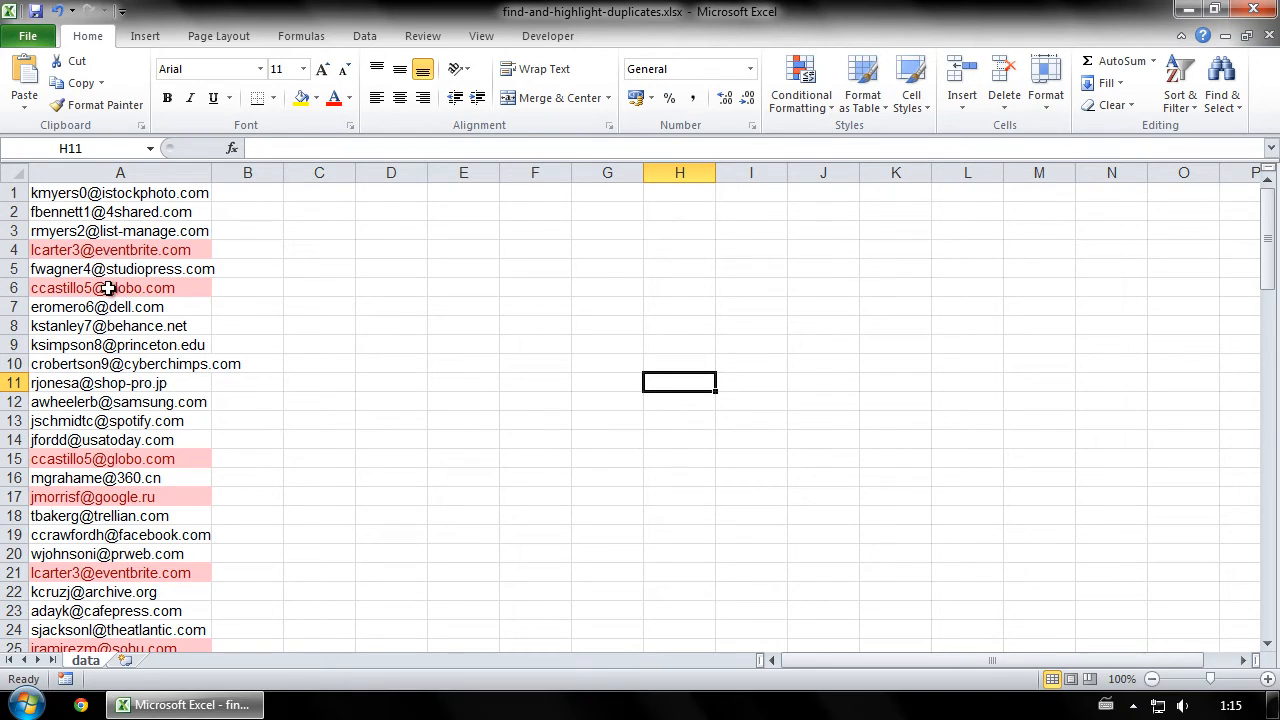